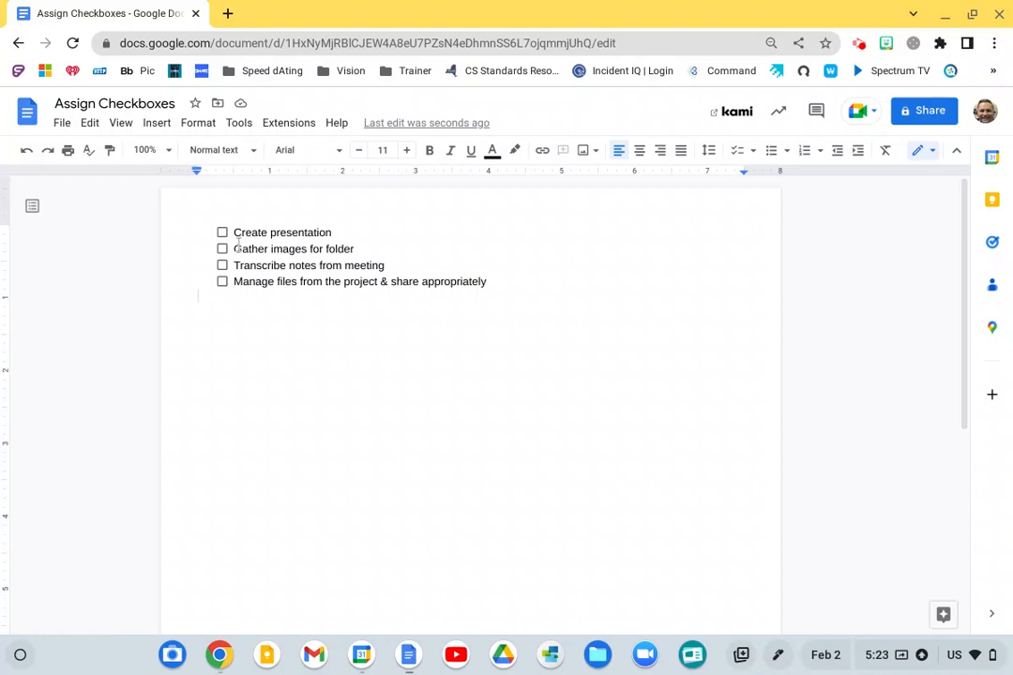
mouse_move(739, 150)
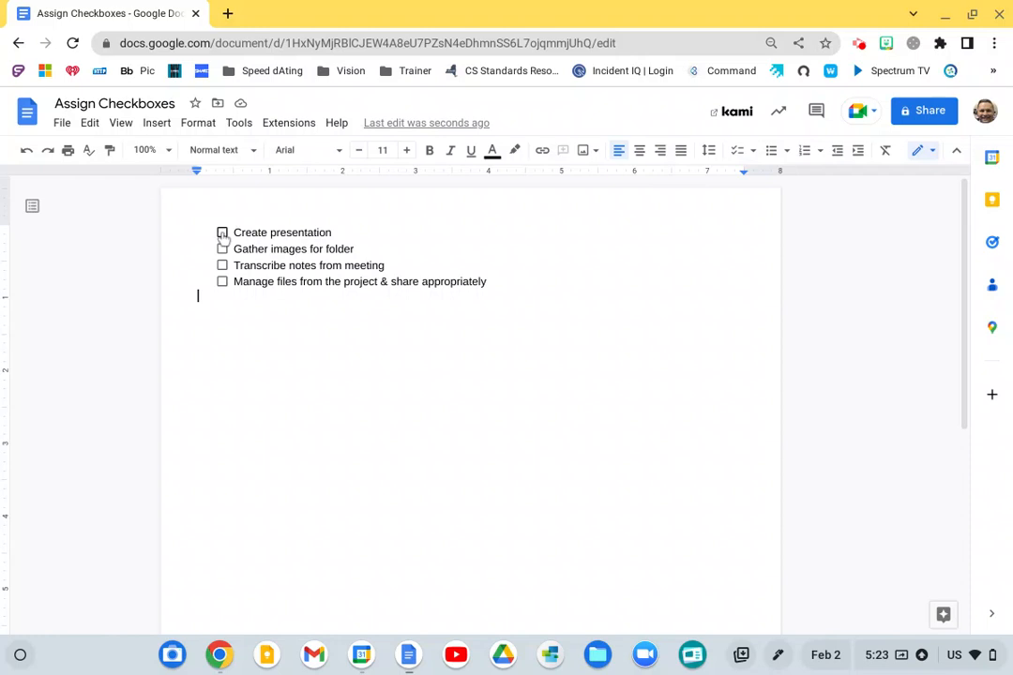
mouse_move(202, 232)
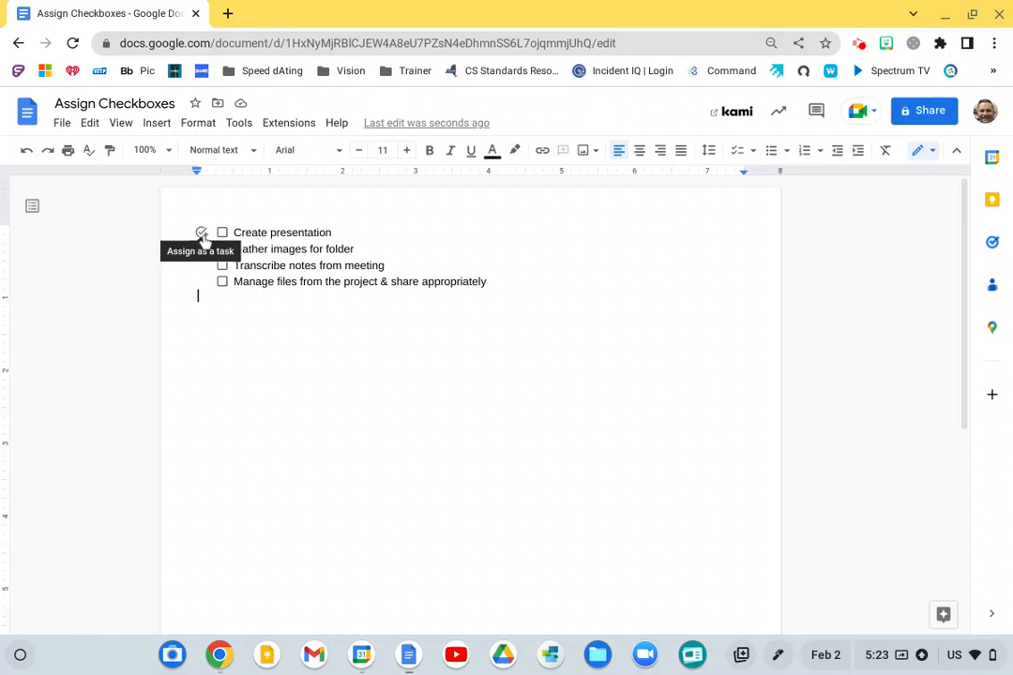
- Assign 'Create presentation' to Matt as a task due February 6, 2023
left_click(200, 231)
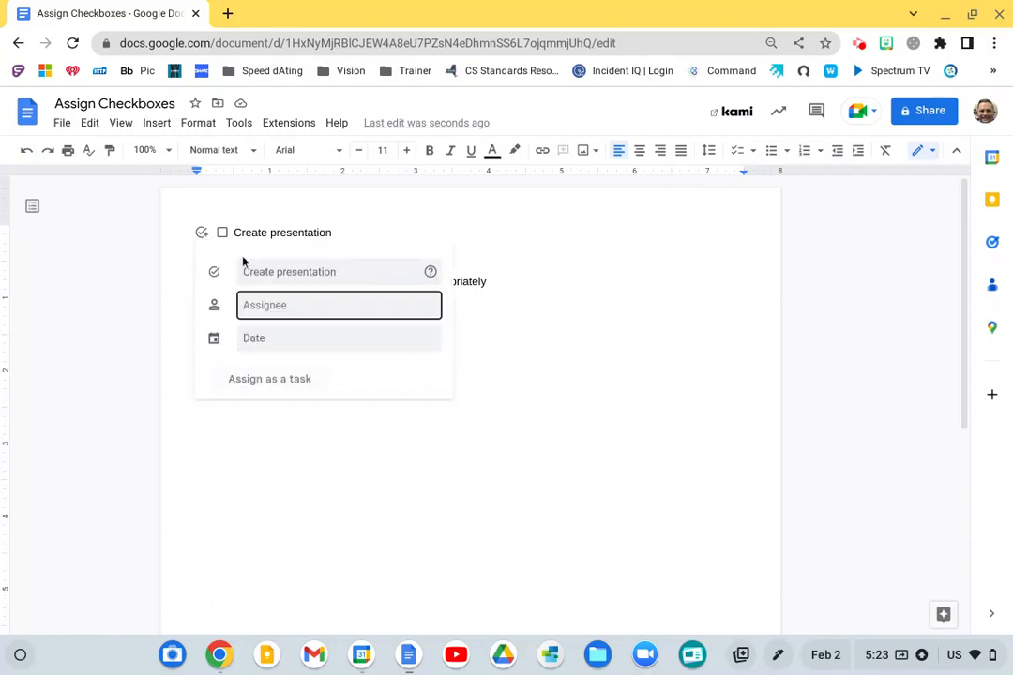
type("matt")
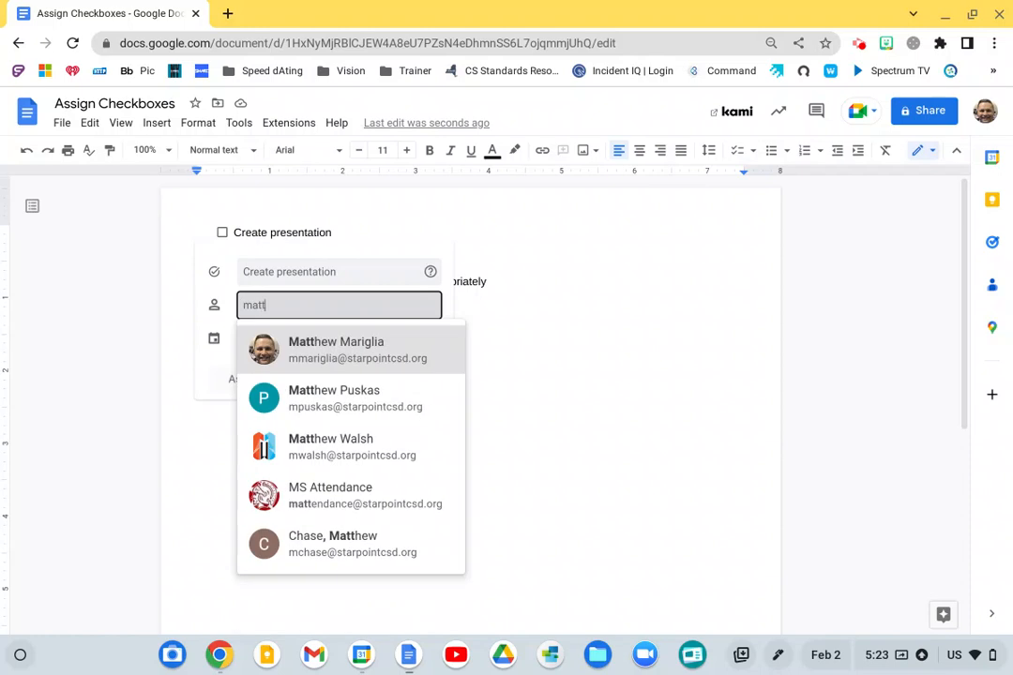
left_click(335, 349)
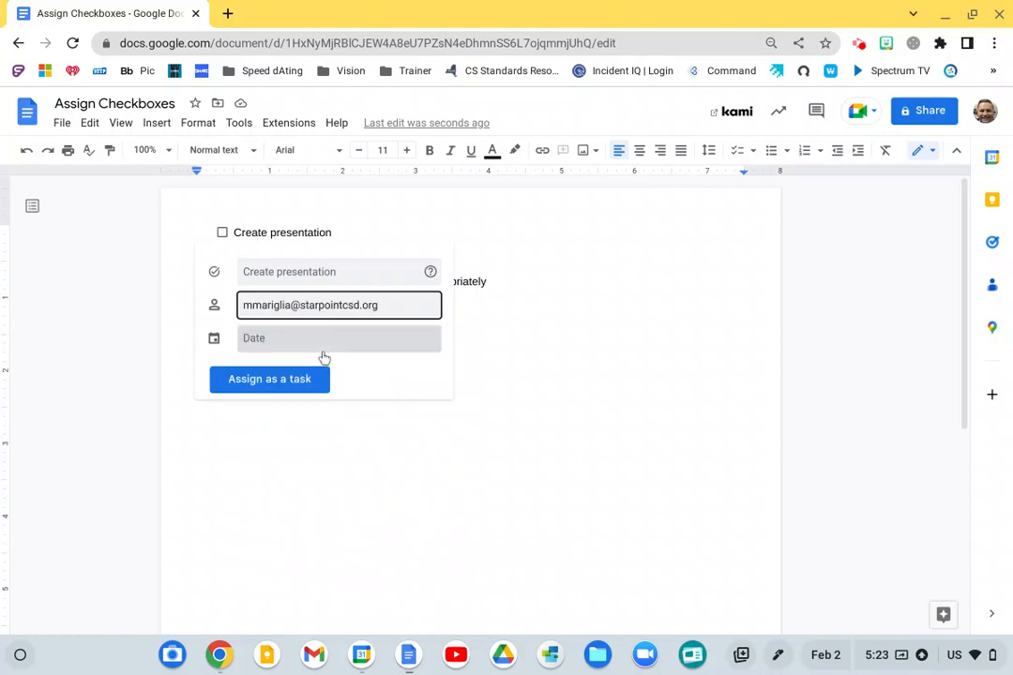
left_click(338, 337)
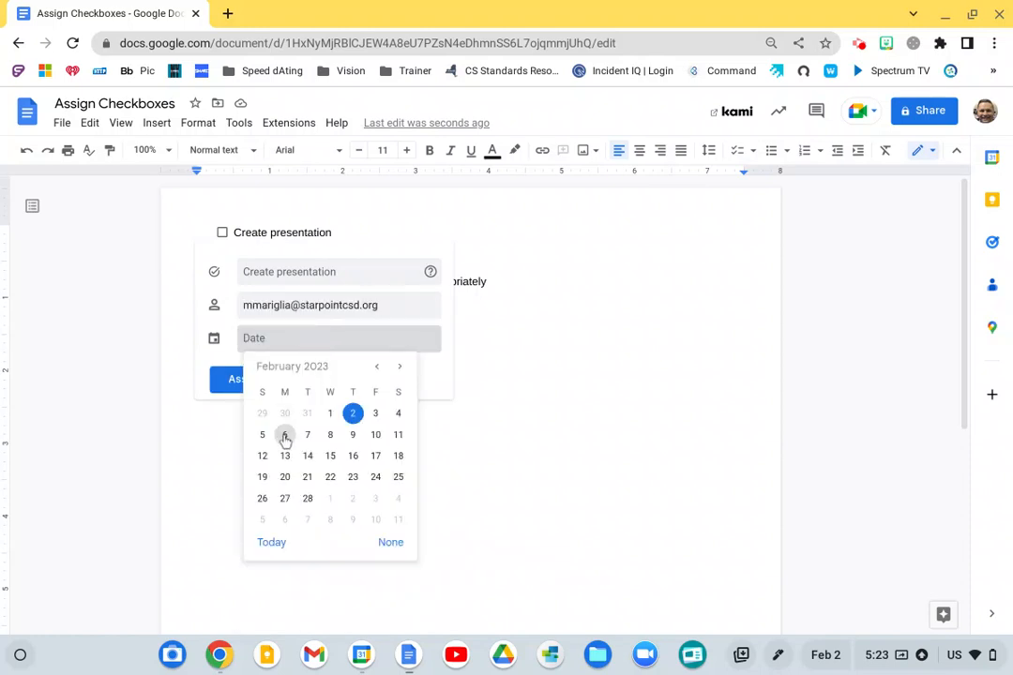
left_click(284, 434)
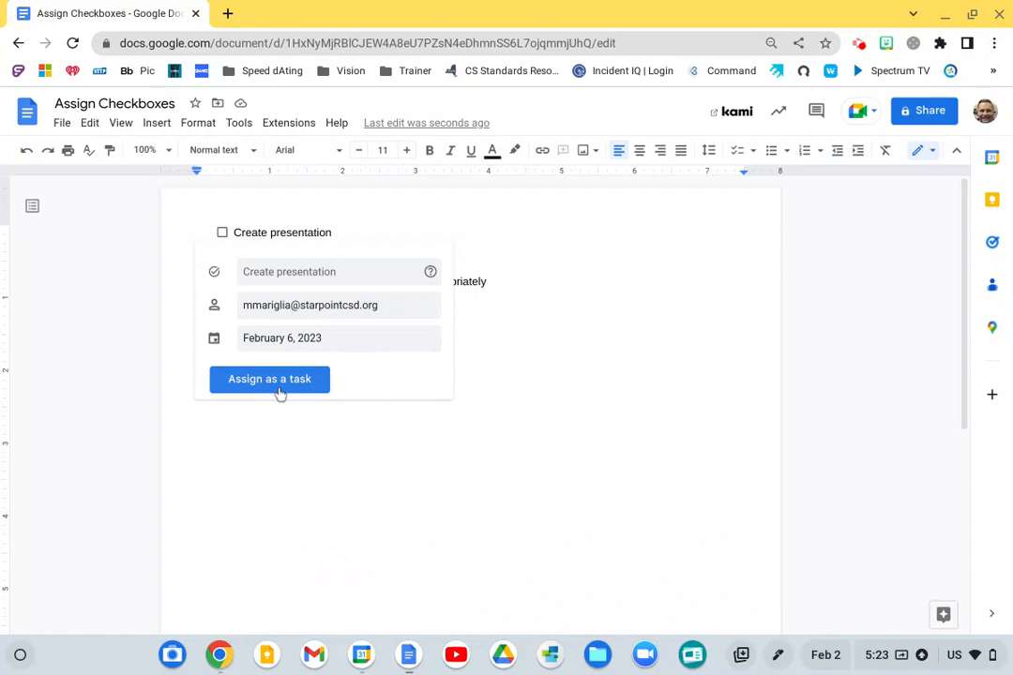
left_click(269, 379)
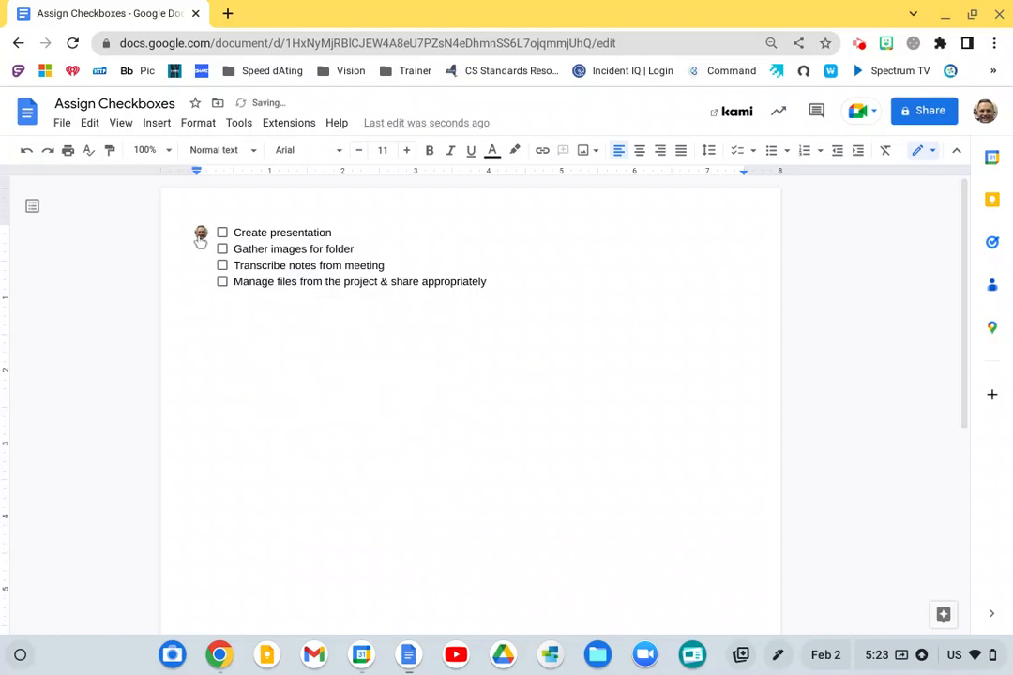
left_click(200, 232)
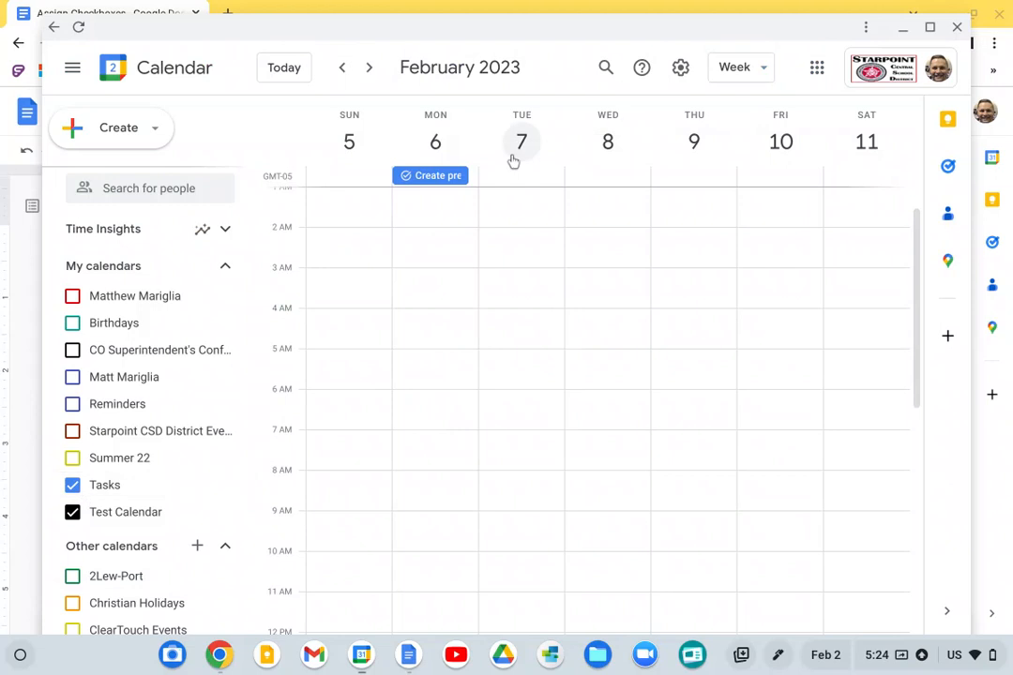
mouse_move(441, 176)
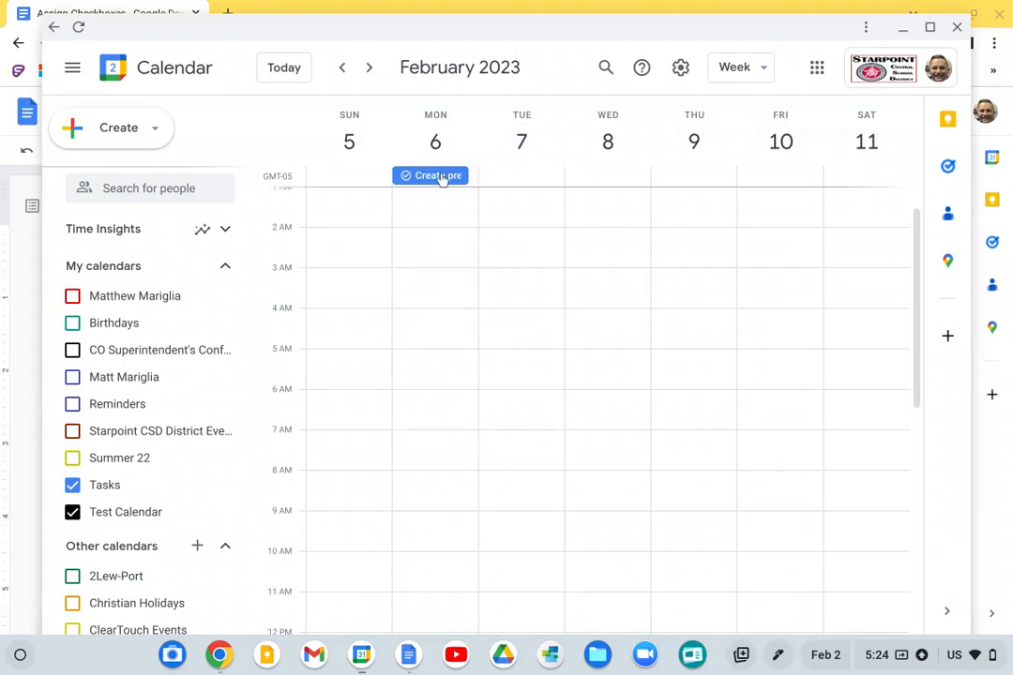
- Mark the 'Create presentation' task on Monday, February 6 completed
left_click(430, 175)
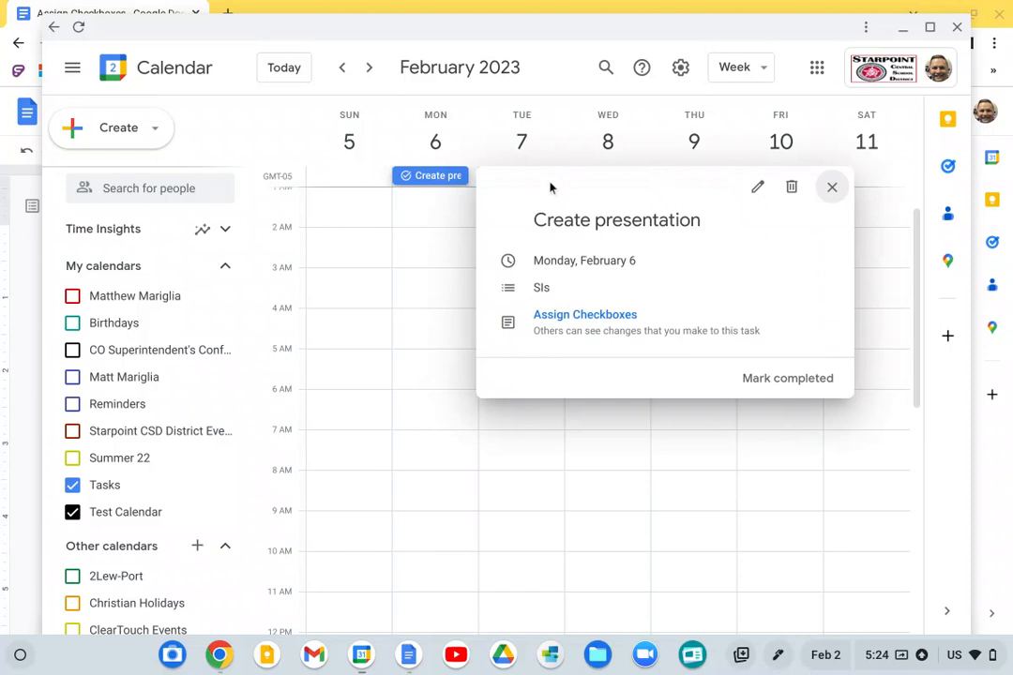
mouse_move(788, 378)
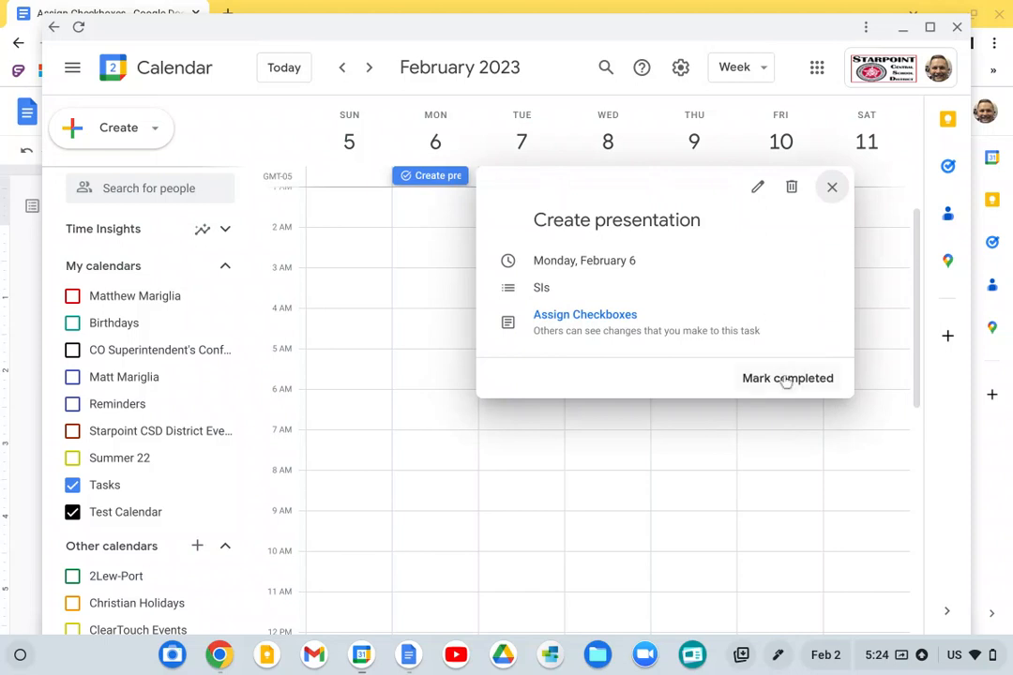
left_click(788, 378)
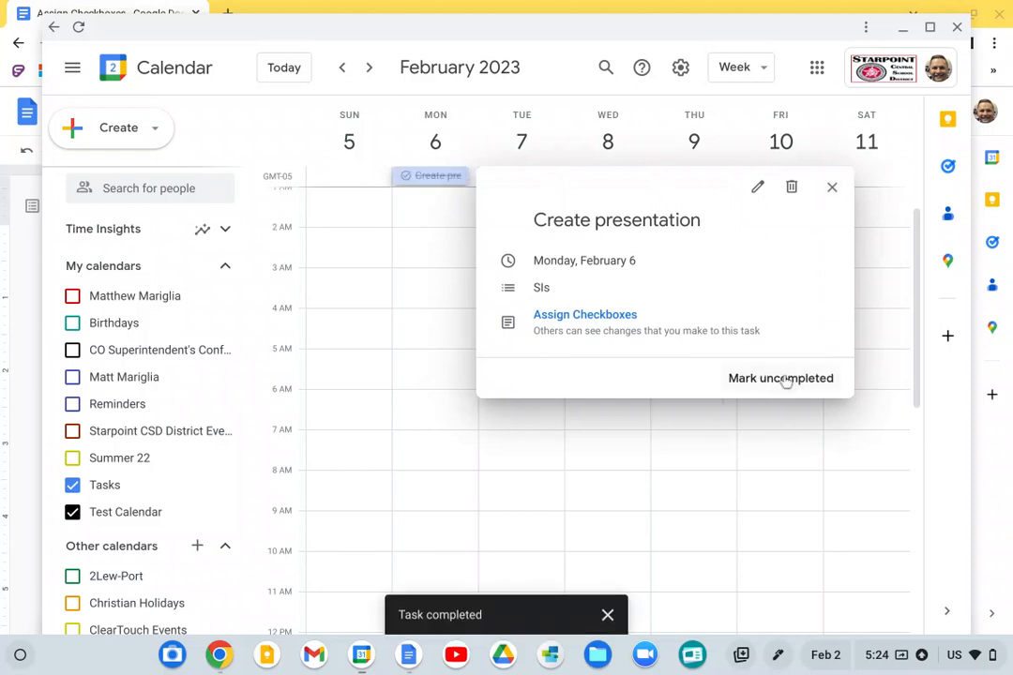